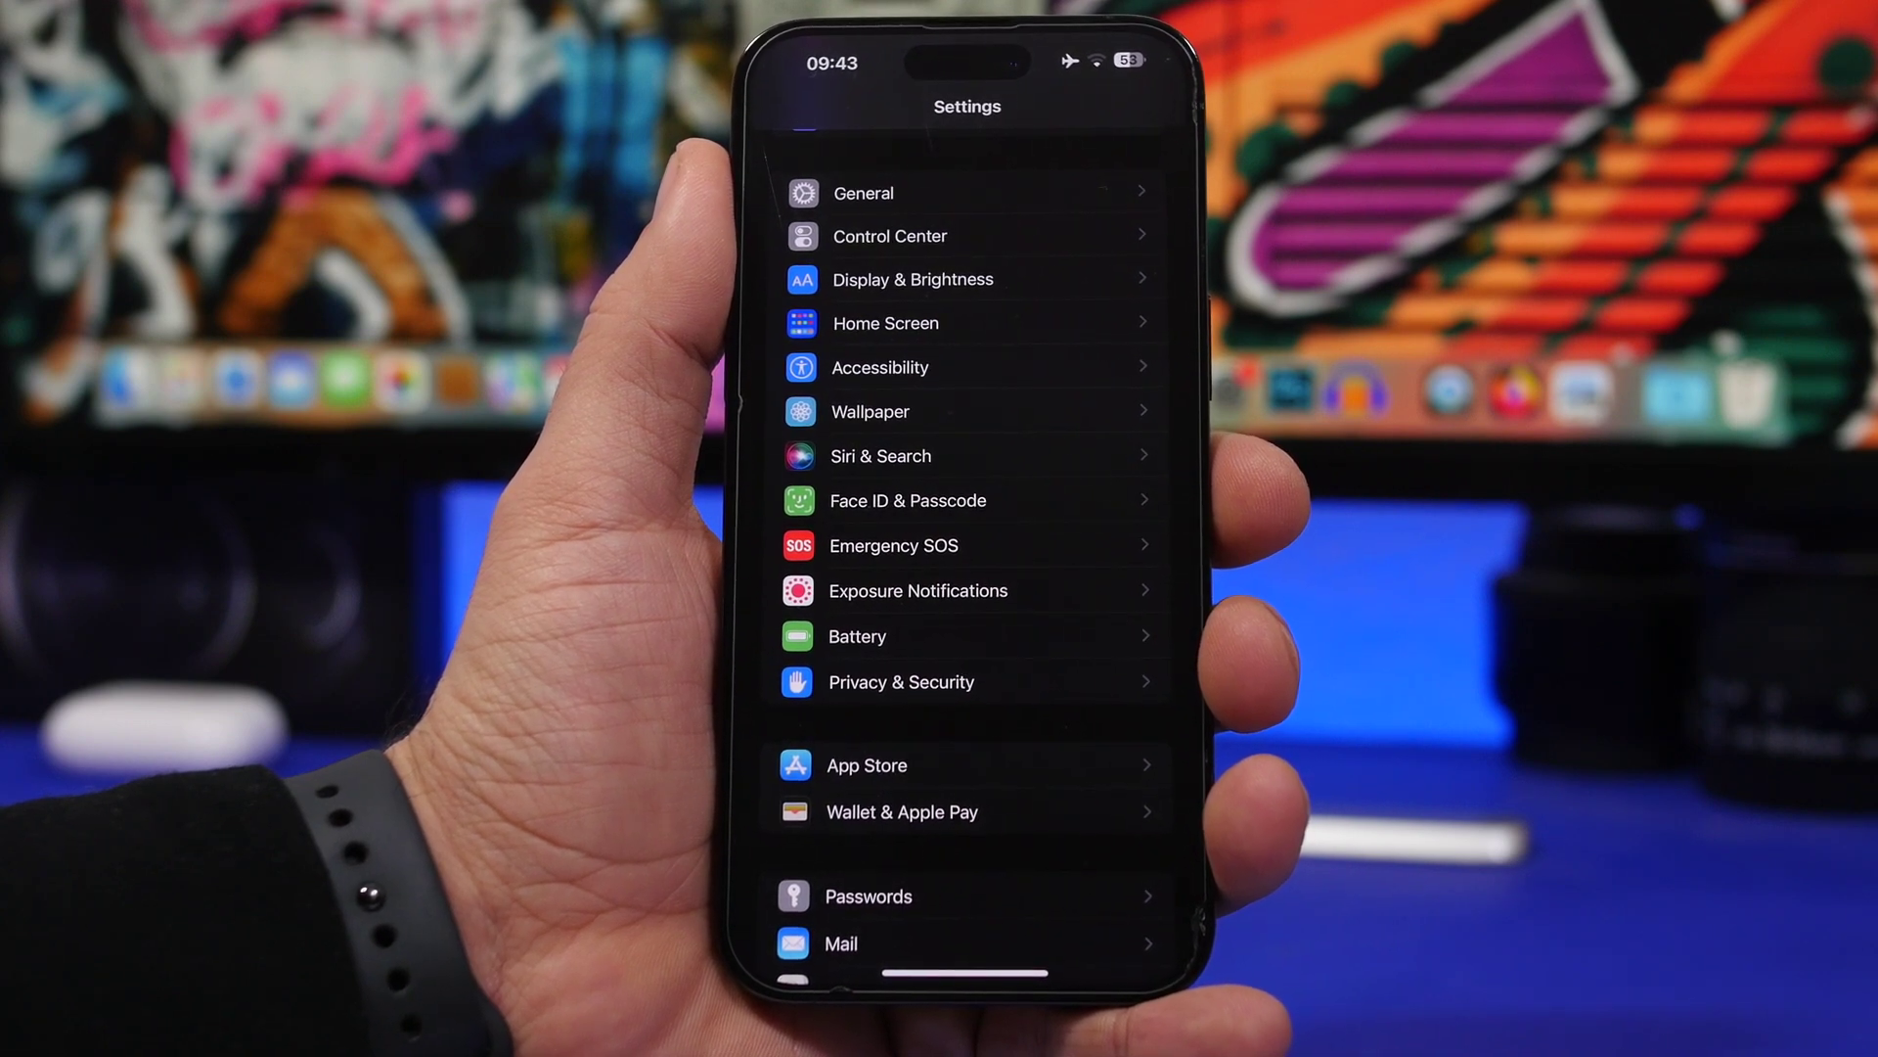
- Scroll Calendar's month view from July down to September 2023
{"action": "left_click", "coordinate": [864, 192]}
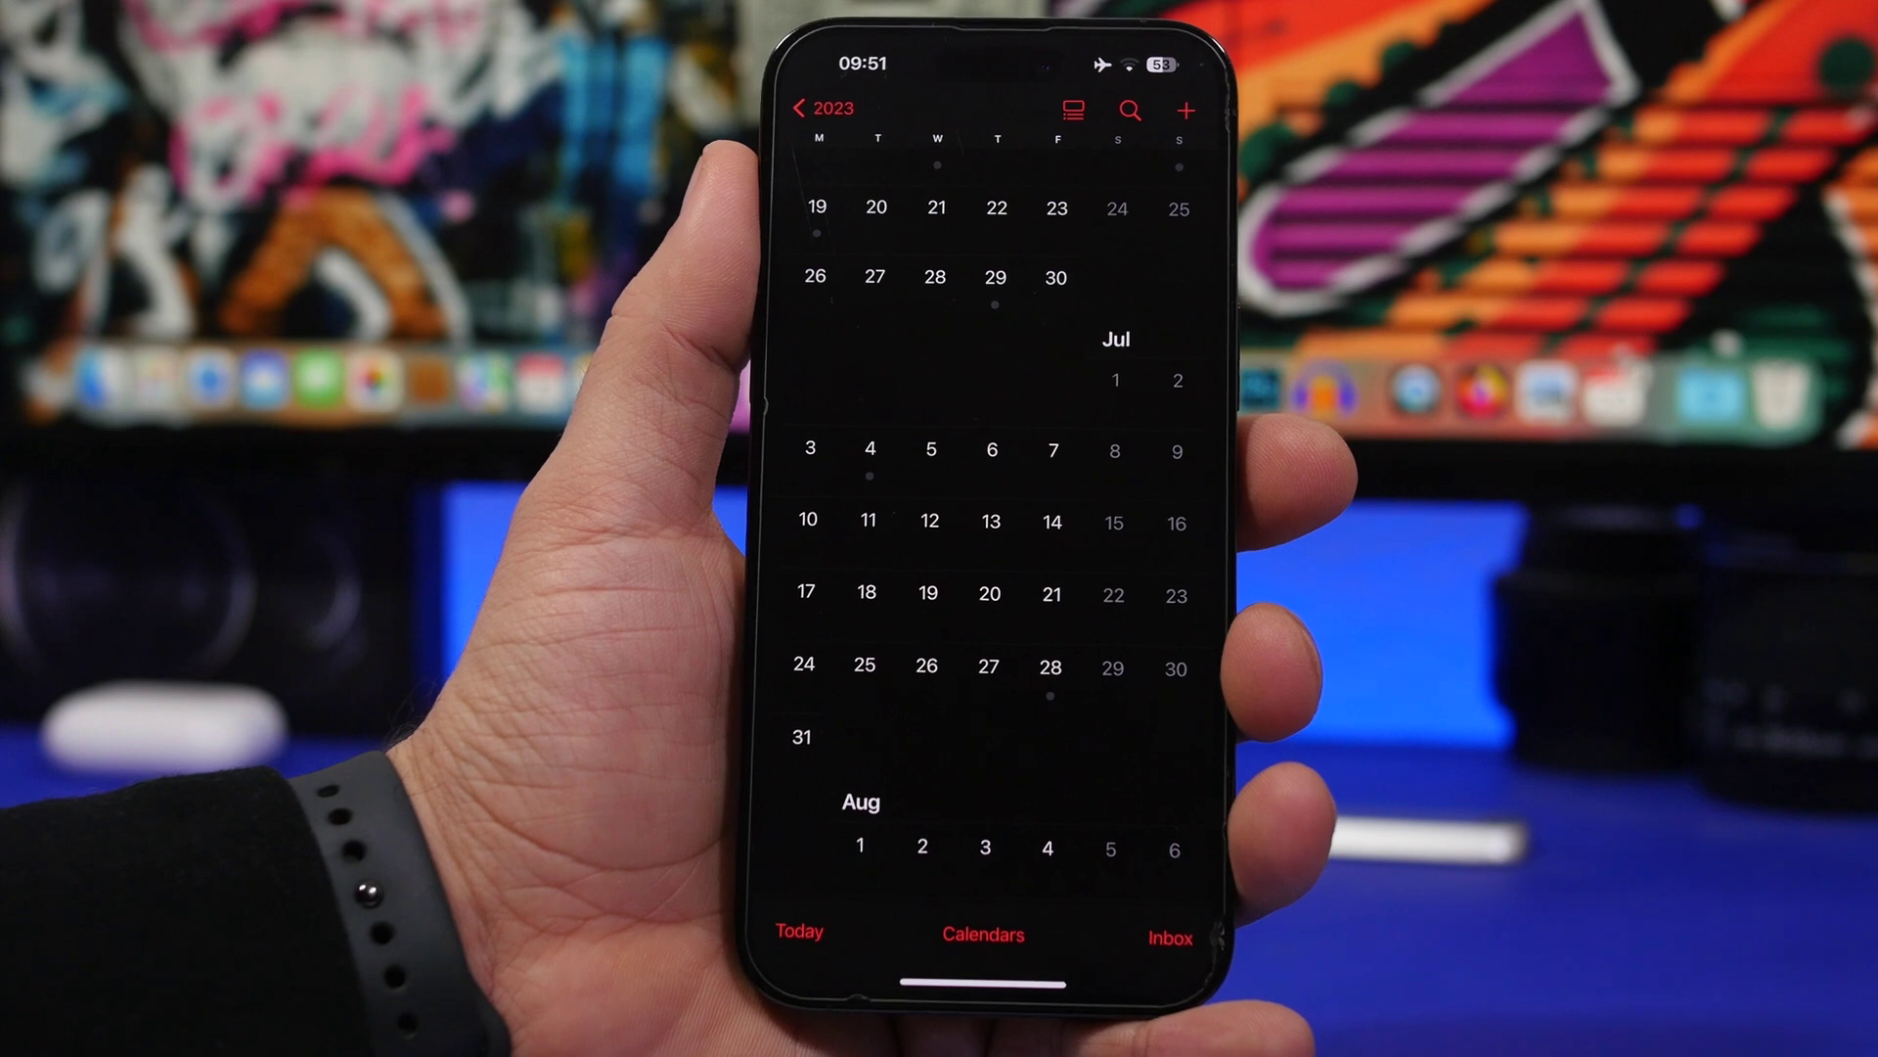
{"action": "scroll", "scroll_direction": "down", "scroll_amount": 3}
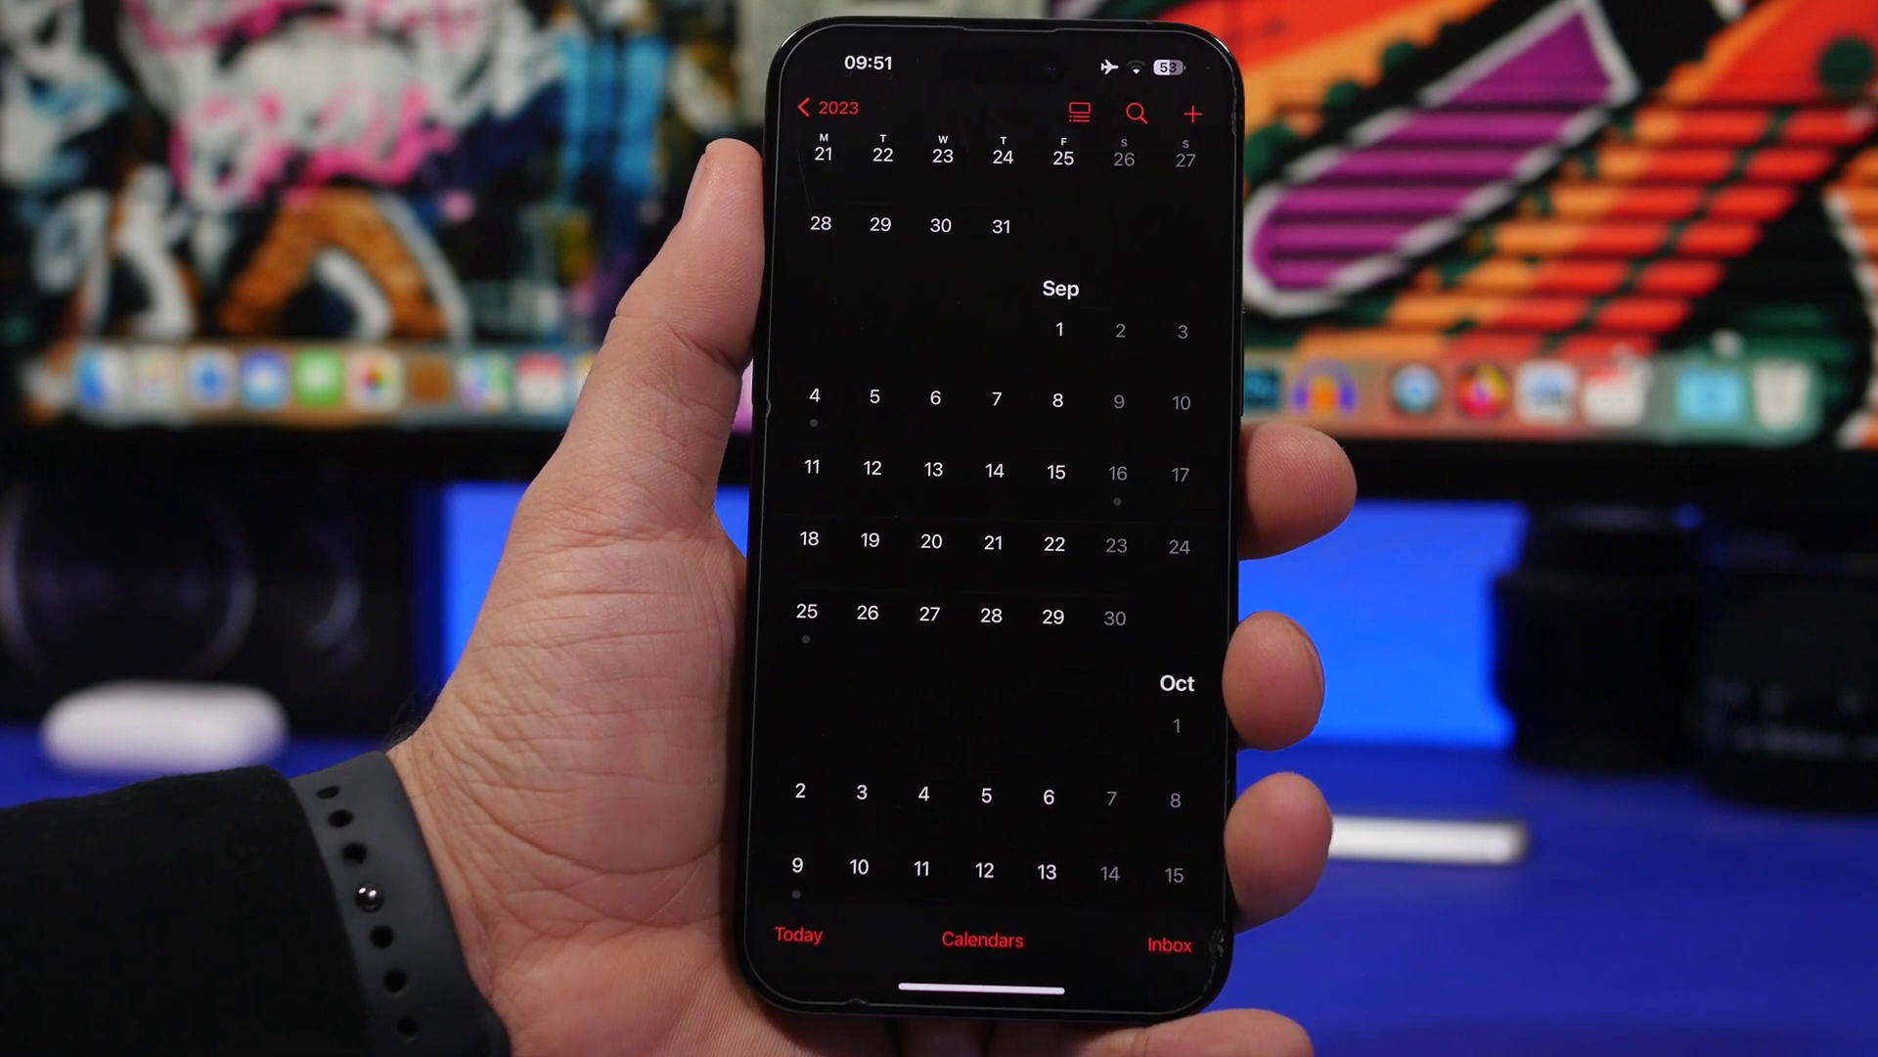